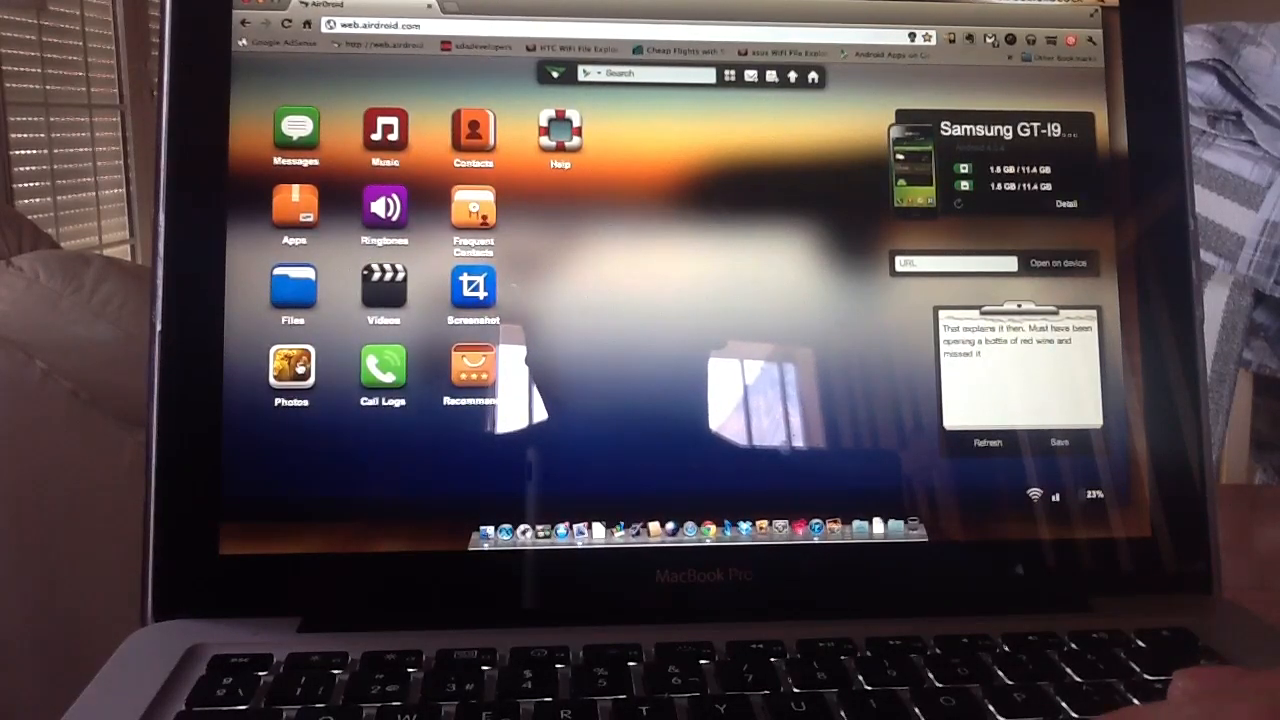
# Step: Open Photos and show the four images in the phone's Wallpaper album
pyautogui.click(291, 370)
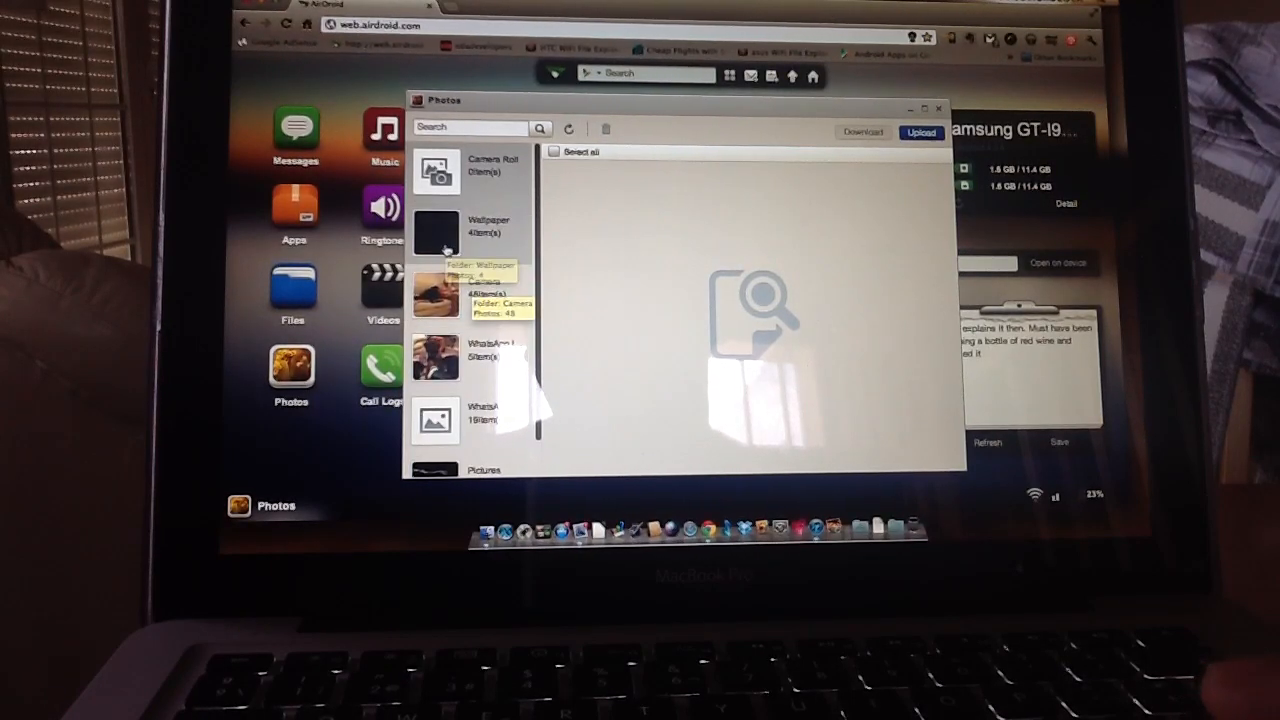
pyautogui.click(435, 230)
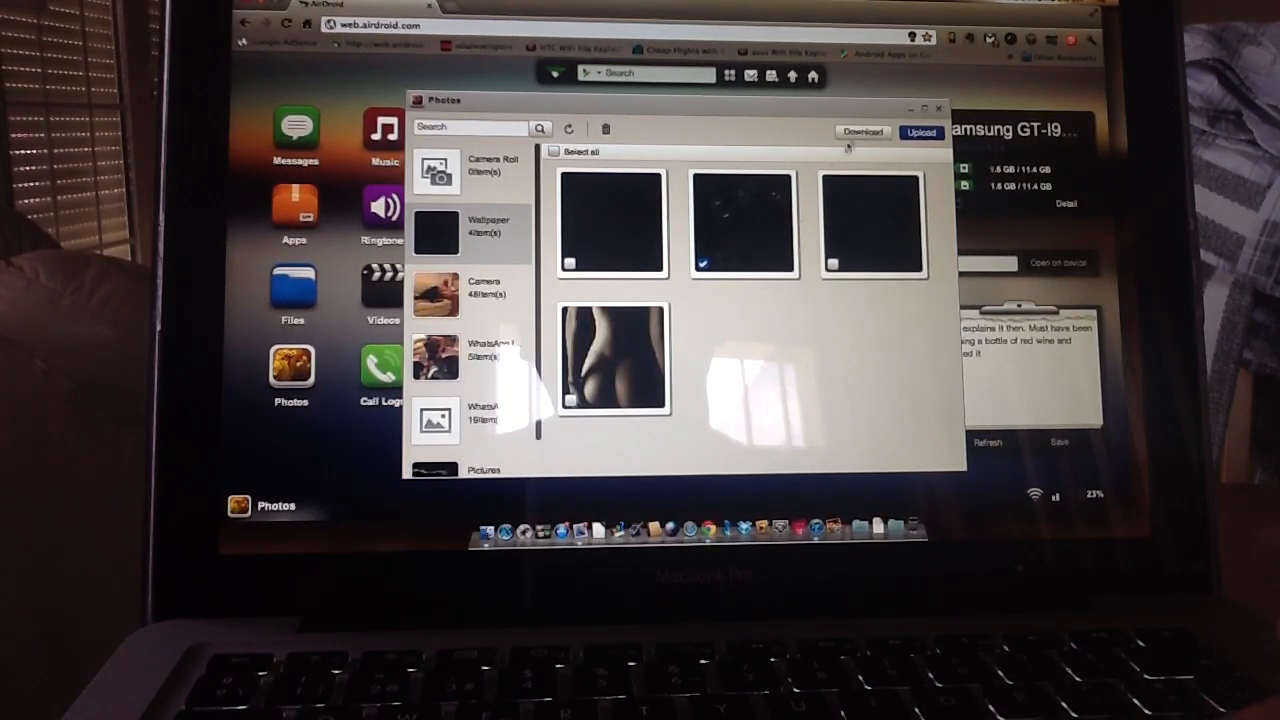
# Step: Download the selected Wallpaper image to the Mac as a JPG file
pyautogui.click(862, 131)
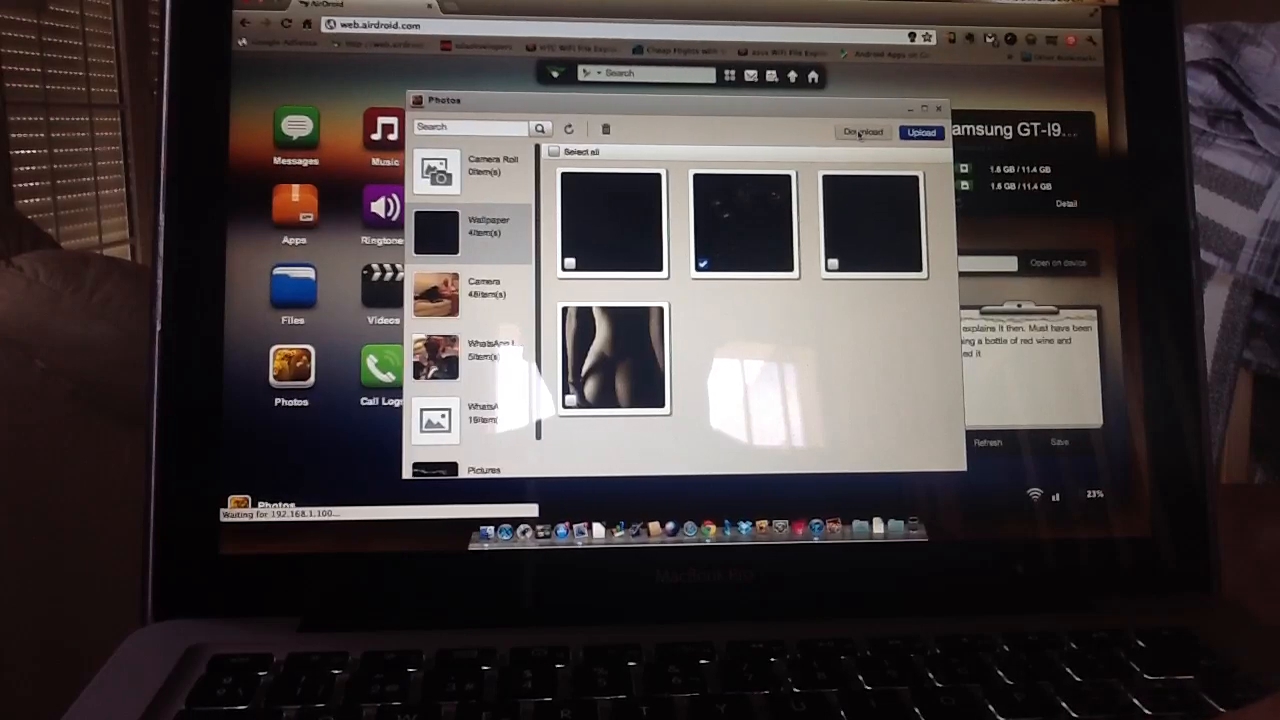
pyautogui.click(862, 131)
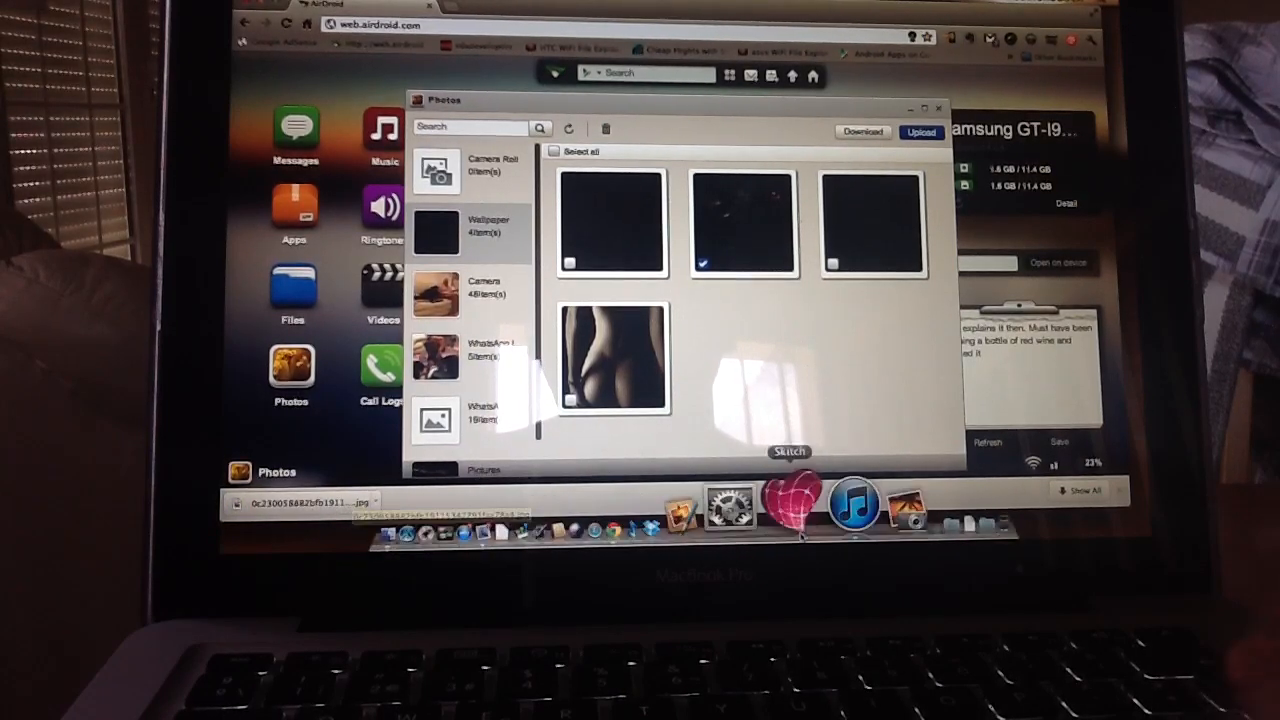
pyautogui.moveTo(857, 505)
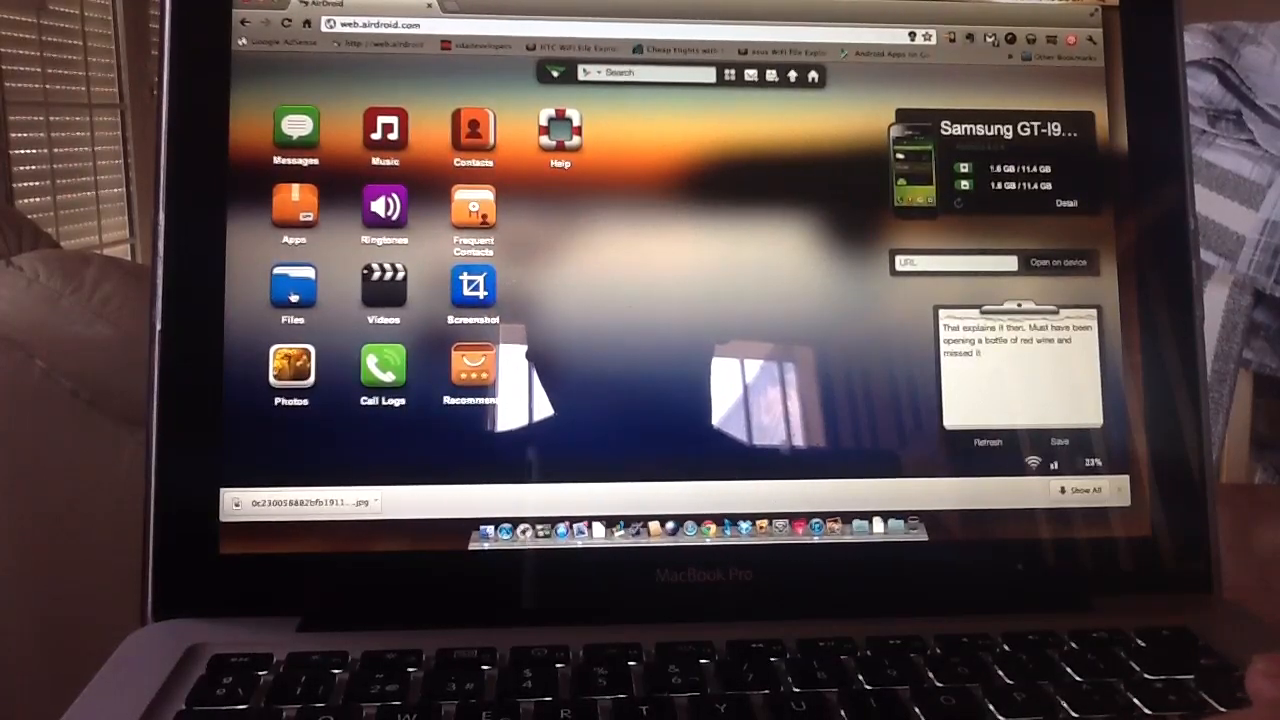
pyautogui.click(292, 290)
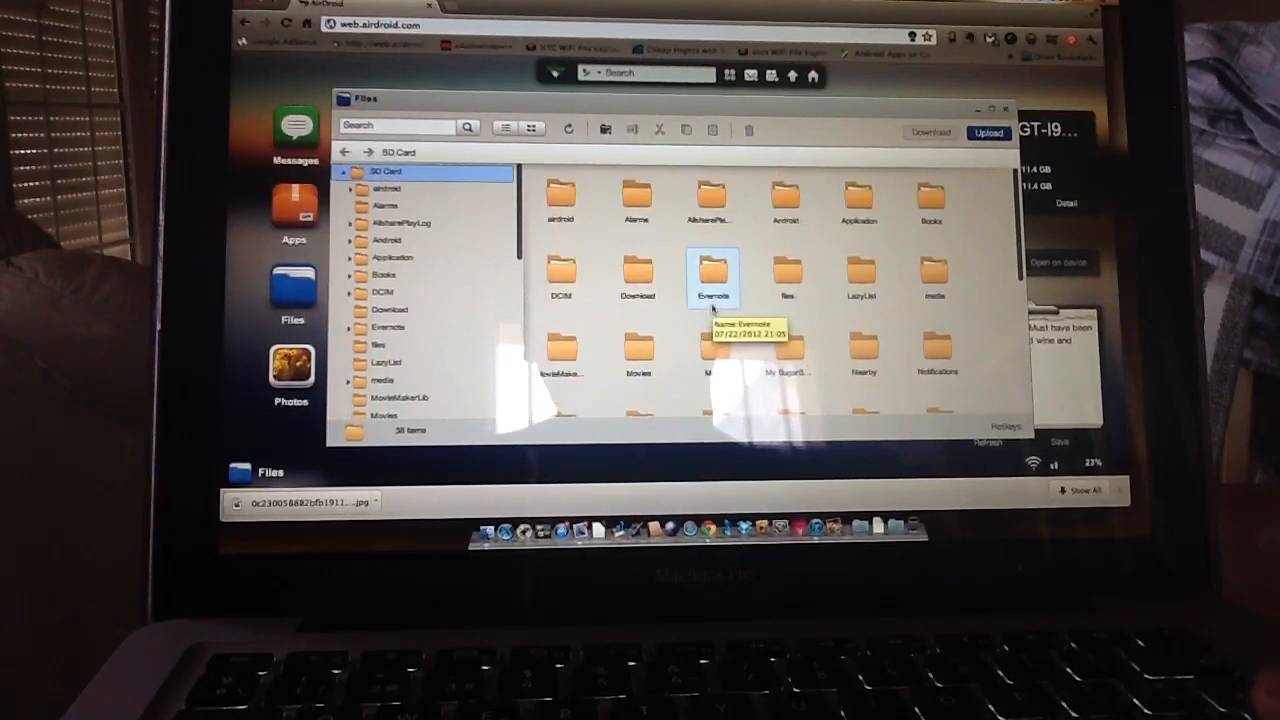
pyautogui.scroll(-3)
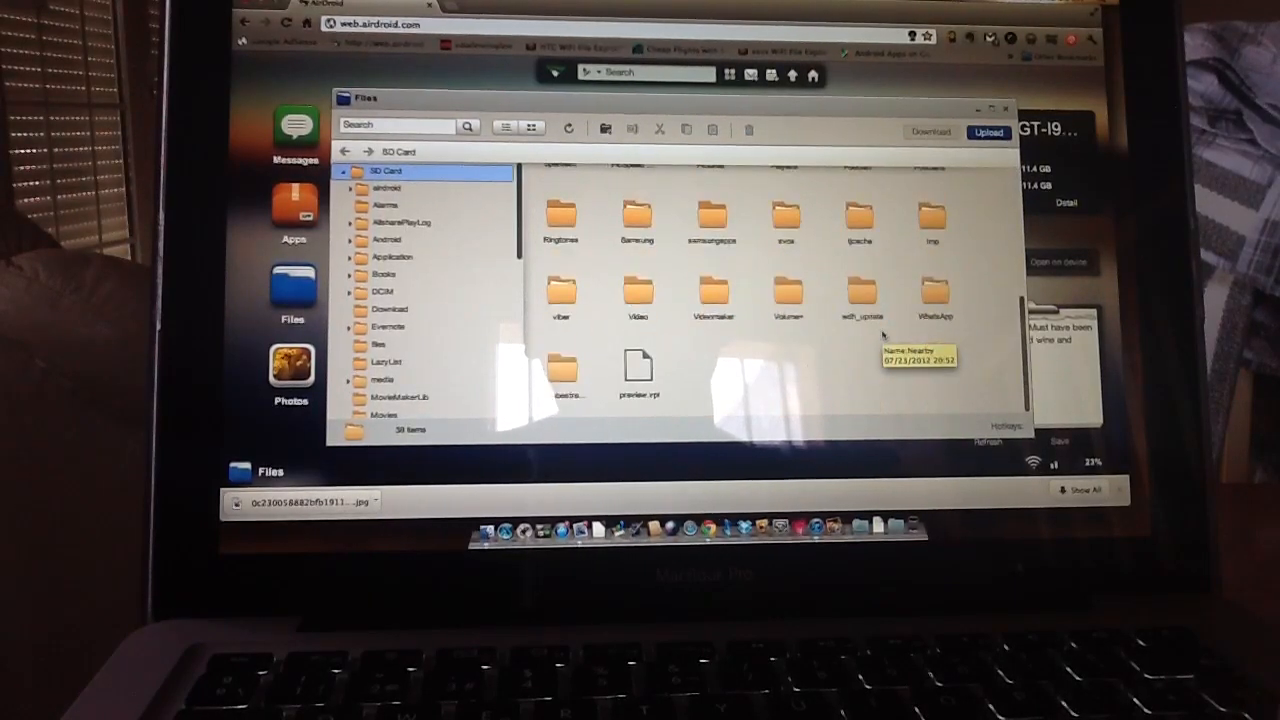
pyautogui.scroll(3)
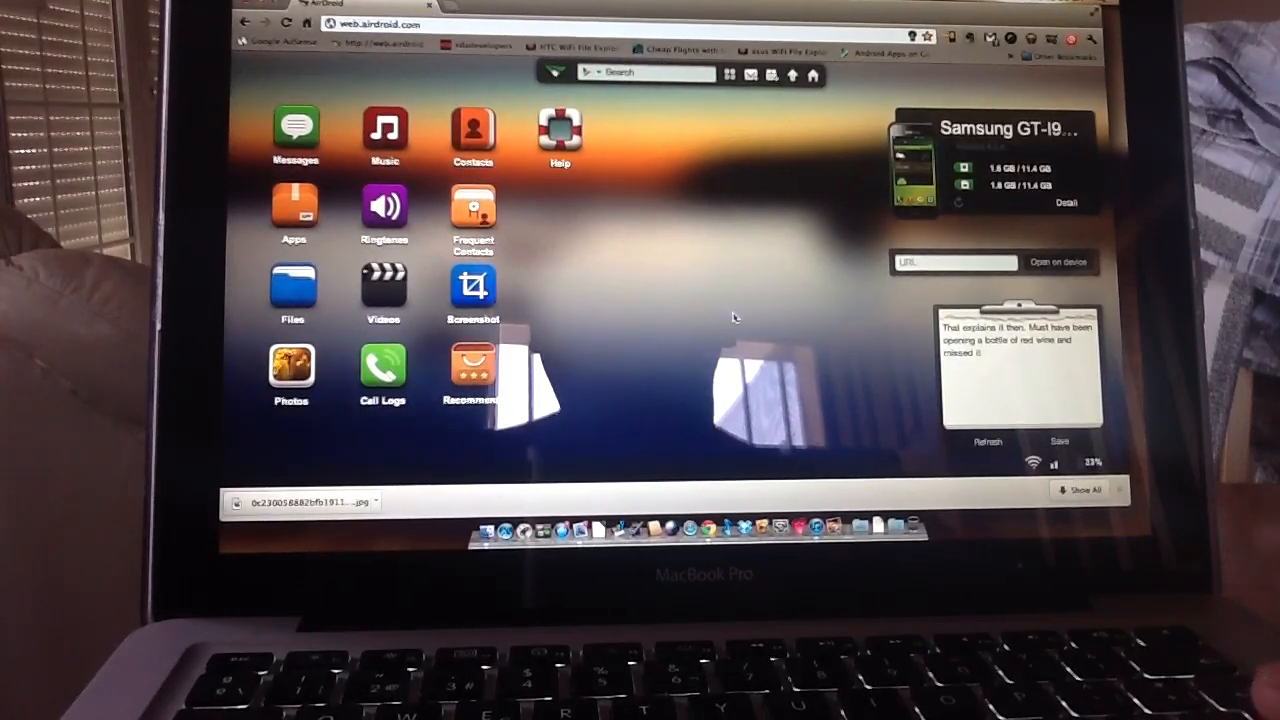
pyautogui.moveTo(767, 318)
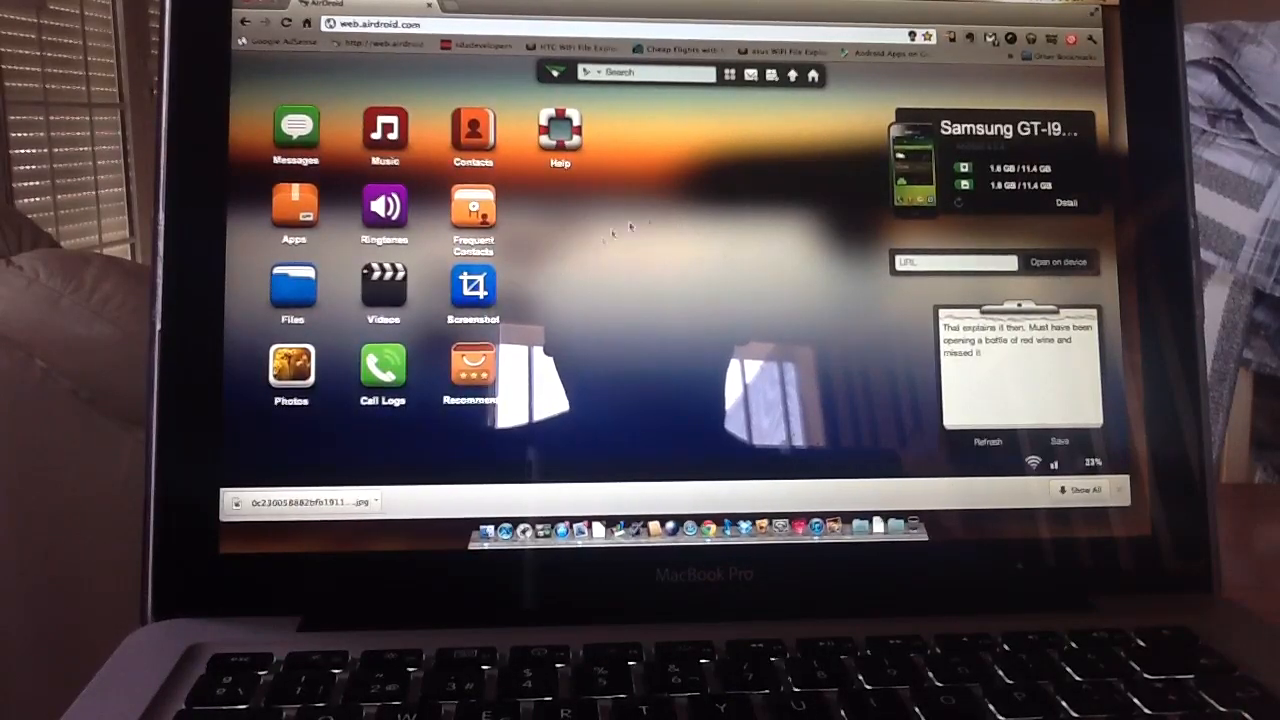
pyautogui.moveTo(735, 283)
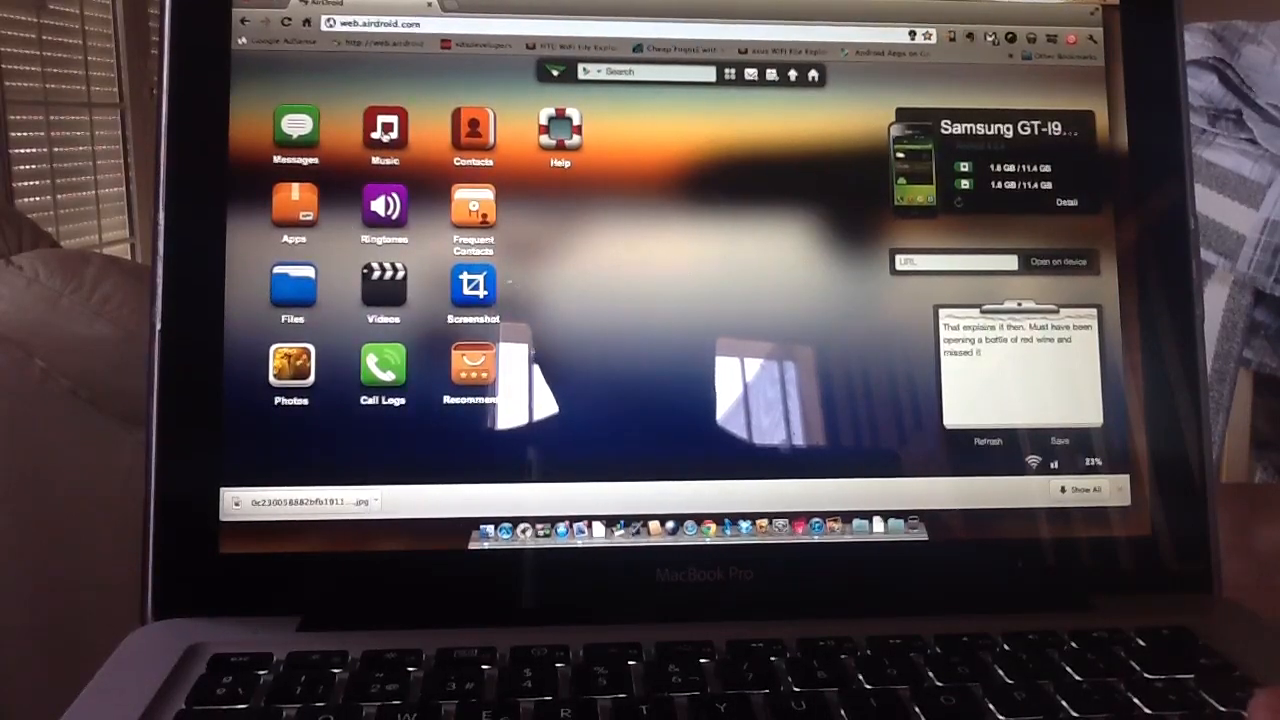
# Step: Open Music and switch the library to album-cover grid view with artist names
pyautogui.click(384, 135)
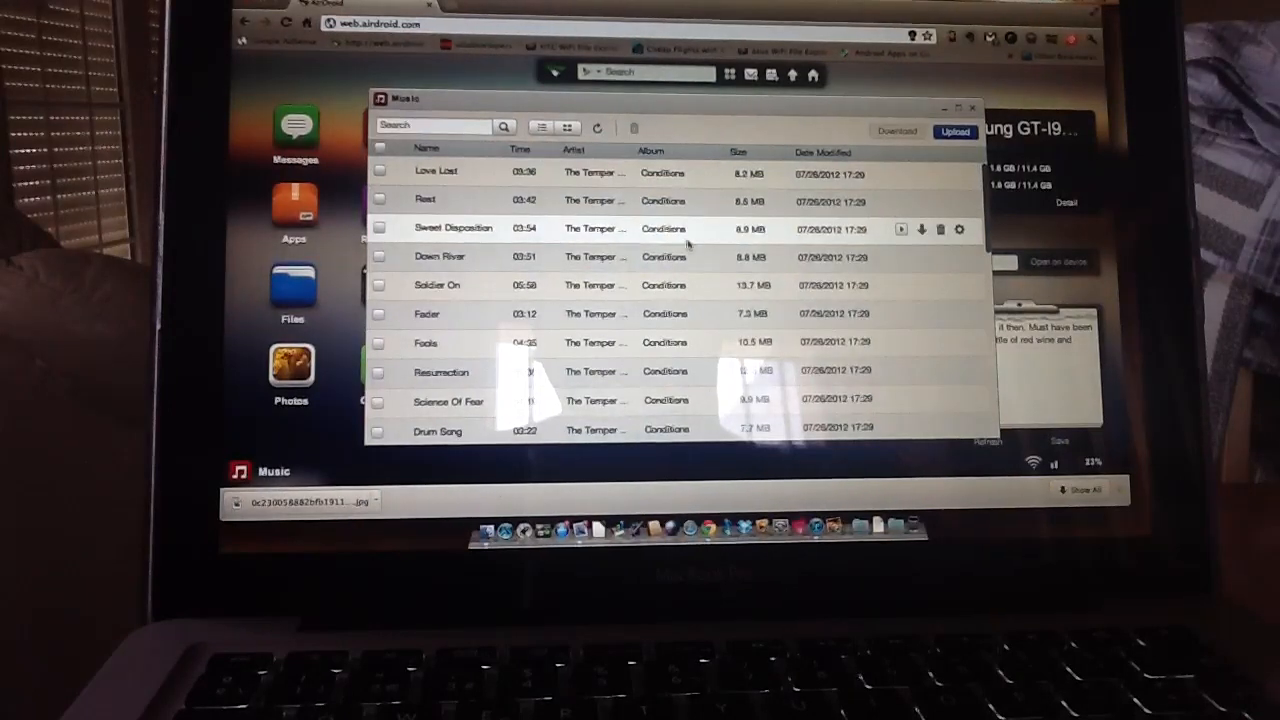
pyautogui.moveTo(700, 342)
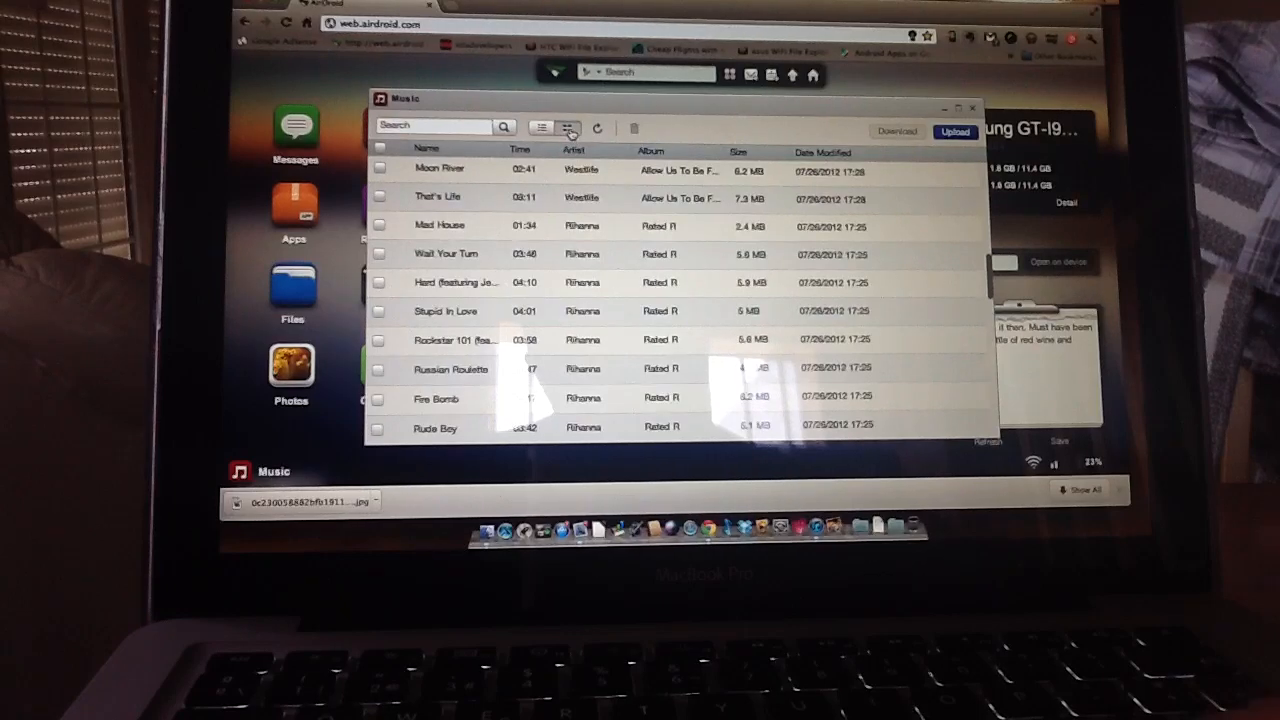
pyautogui.click(568, 127)
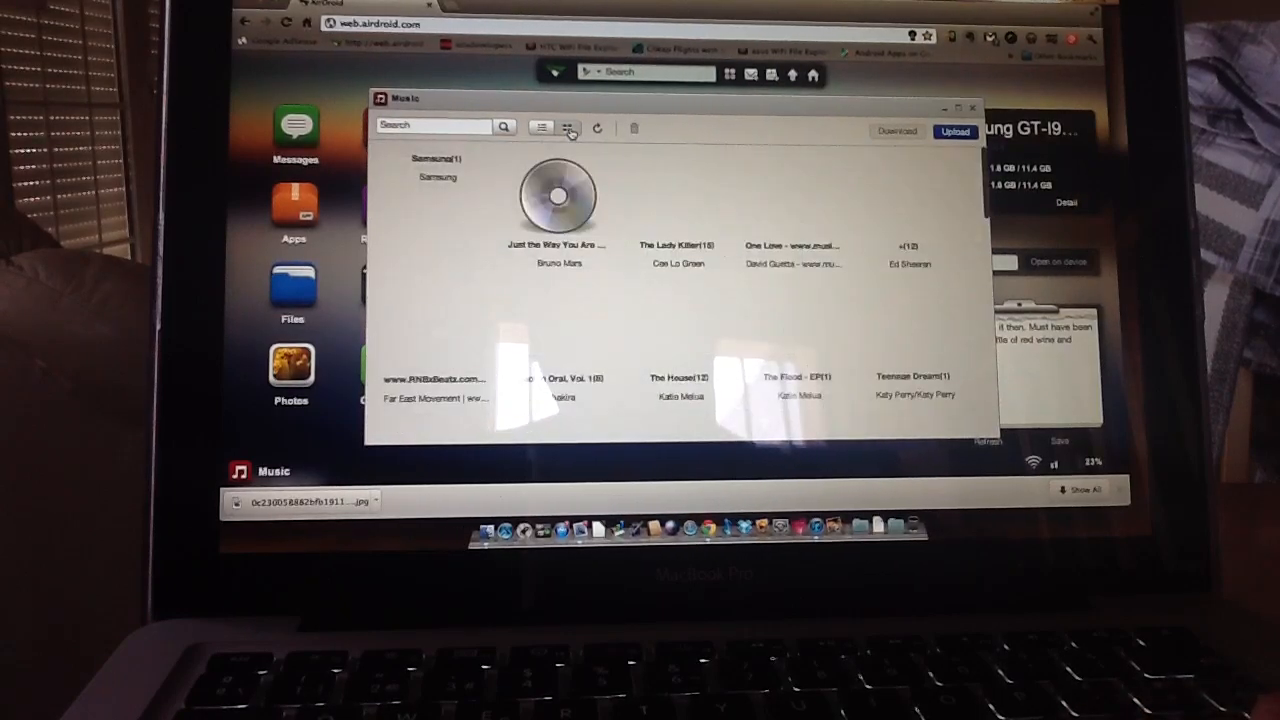
pyautogui.click(567, 127)
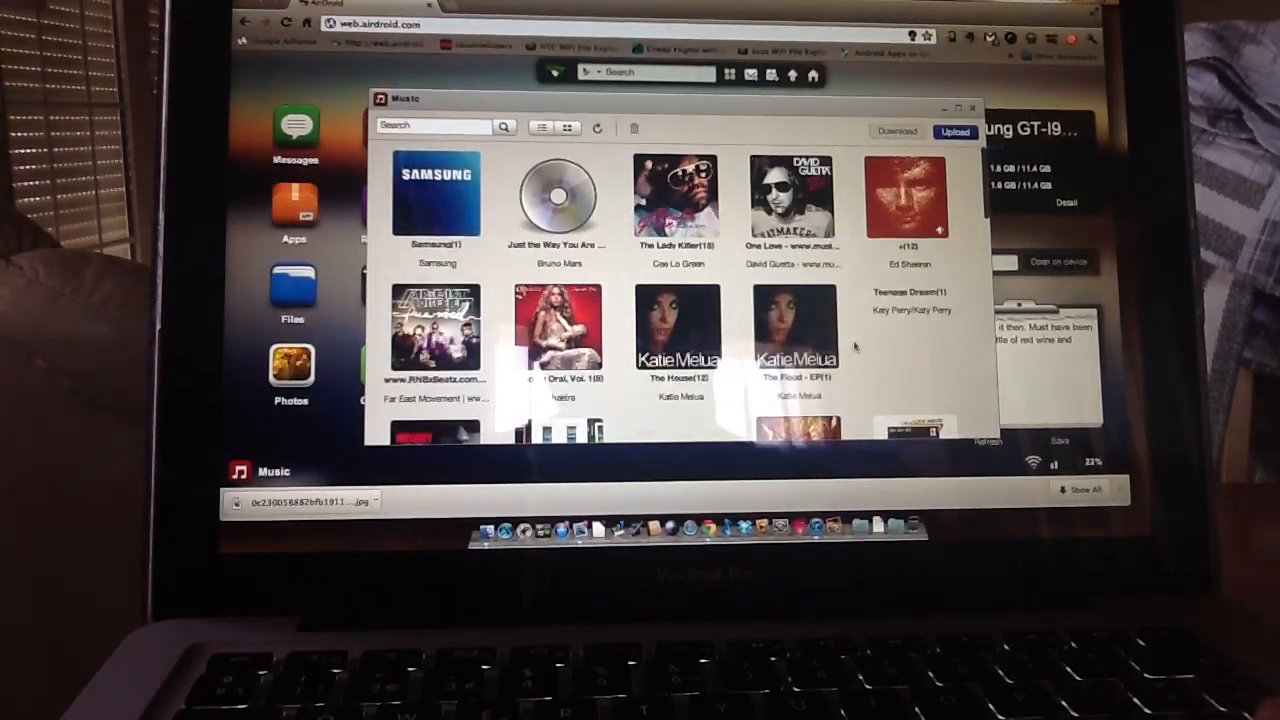